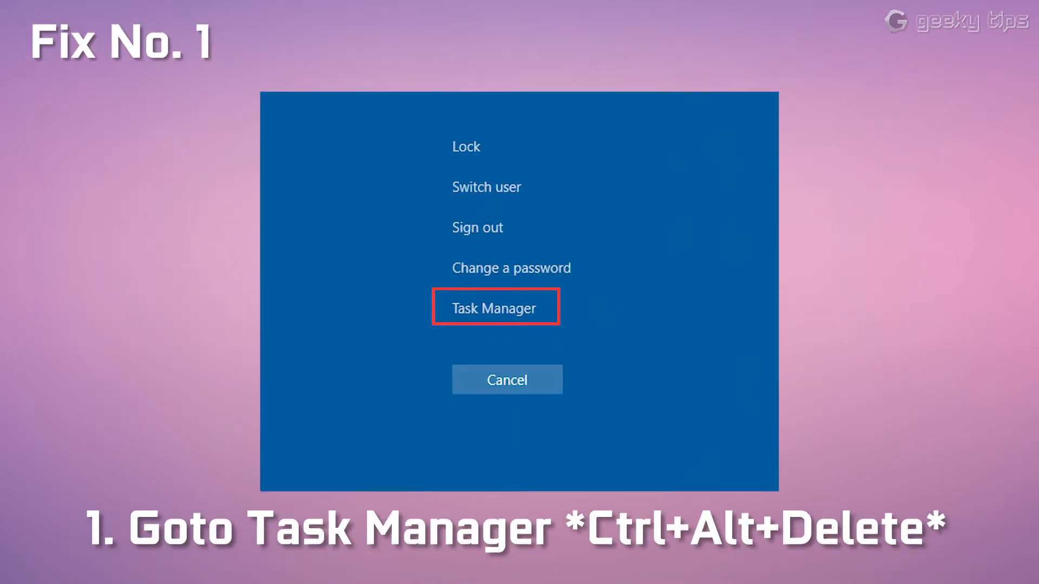
# Launch Task Manager from the Ctrl+Alt+Delete security options screen.
pyautogui.click(495, 307)
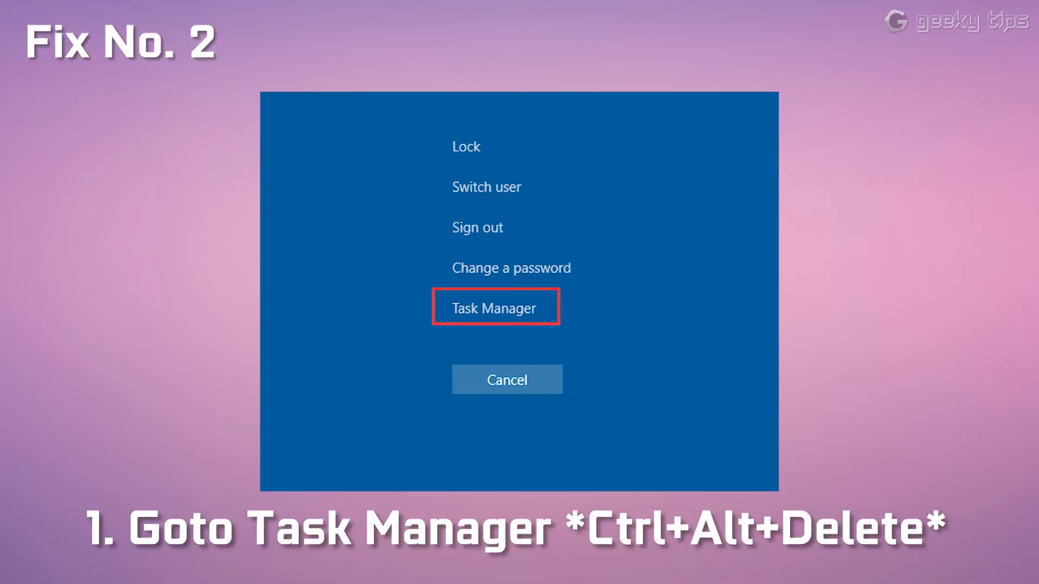
# End the NVIDIA Container and NVIDIA Web Helper Service tasks in the Processes list.
pyautogui.click(494, 307)
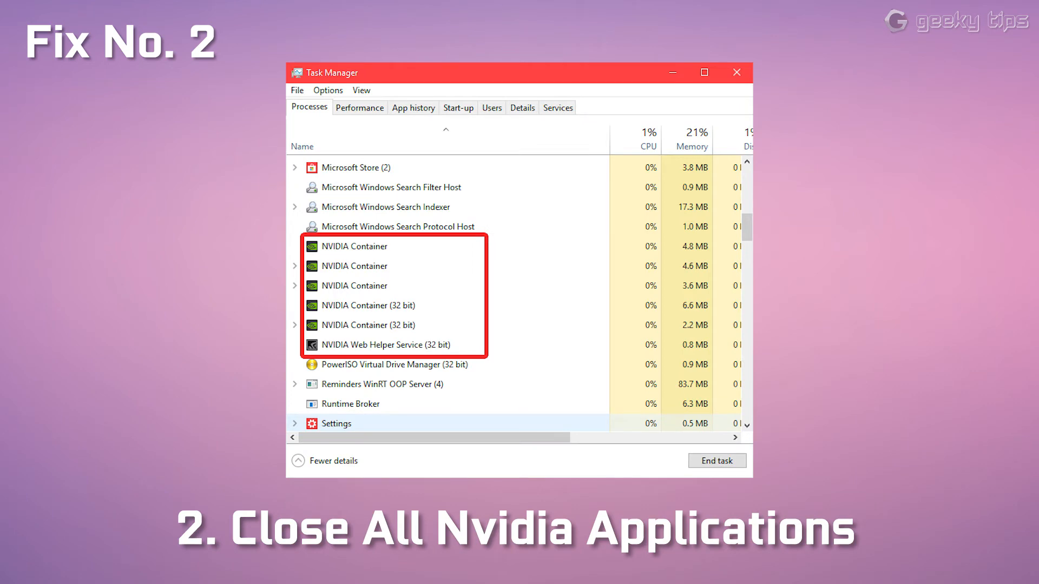
pyautogui.scroll(-3)
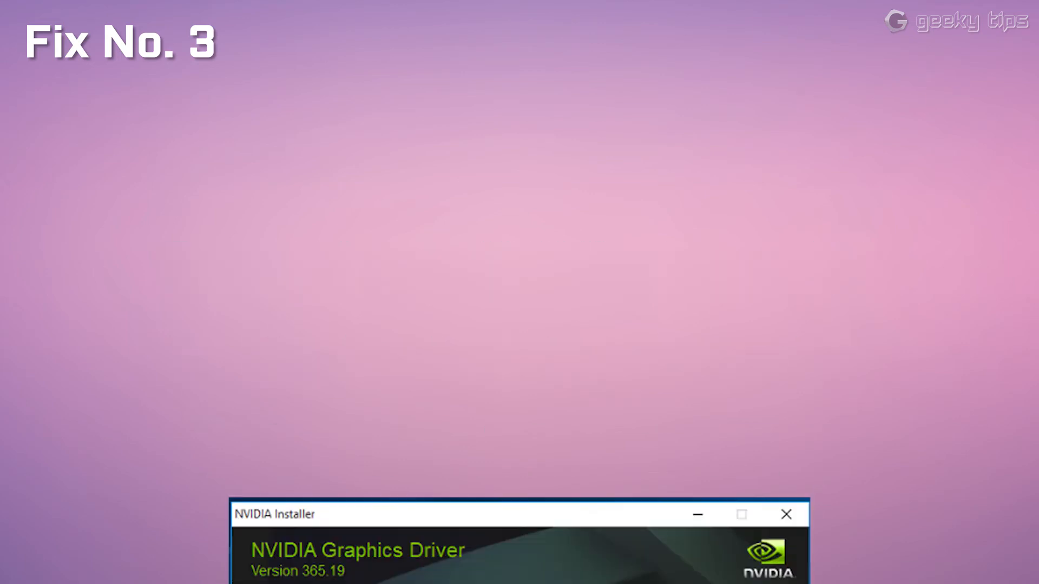
# Choose Custom (Advanced) driver installation with 'Perform a clean installation' ticked.
pyautogui.click(427, 307)
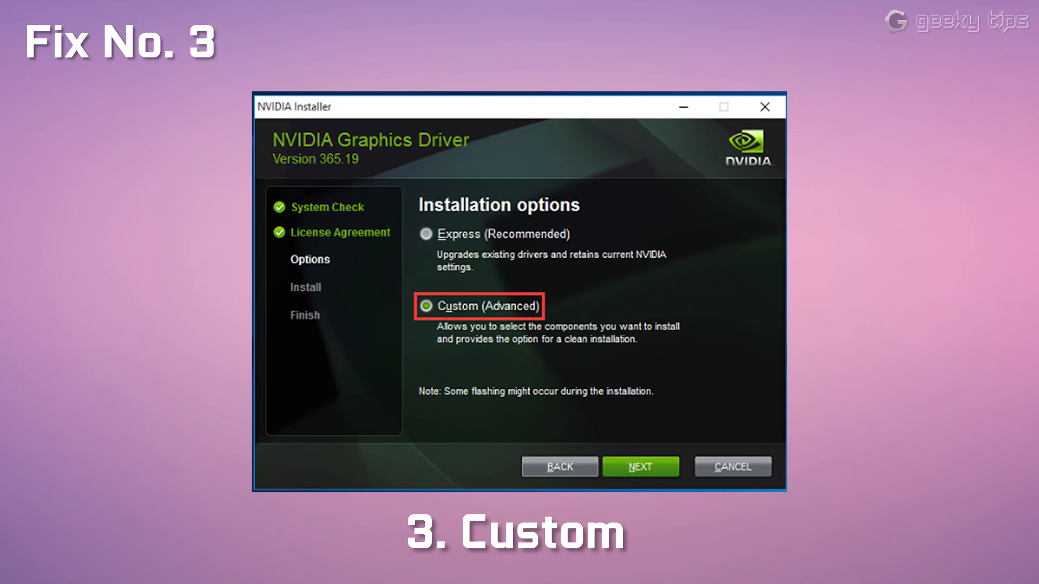
pyautogui.click(639, 465)
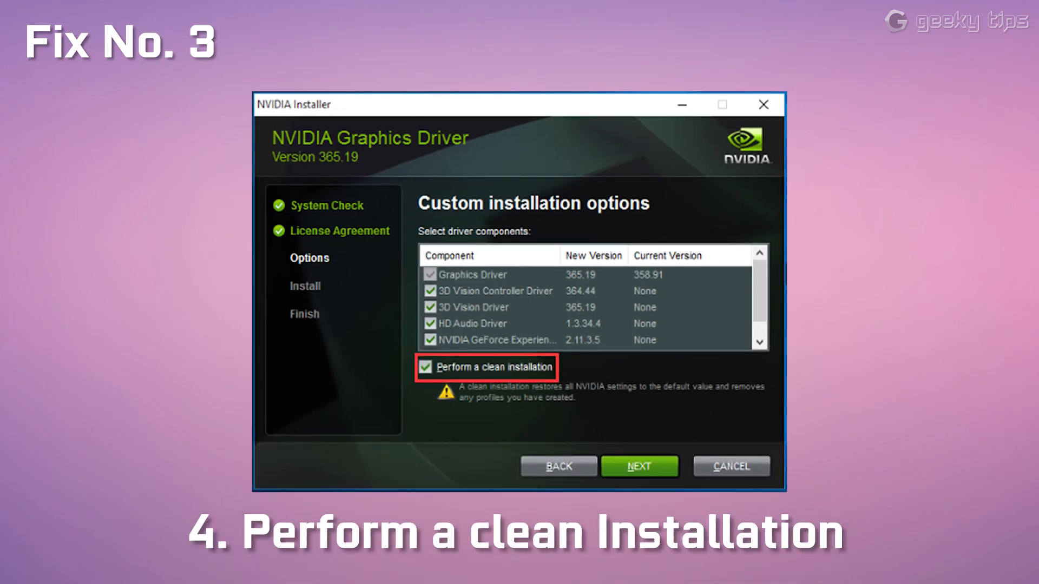